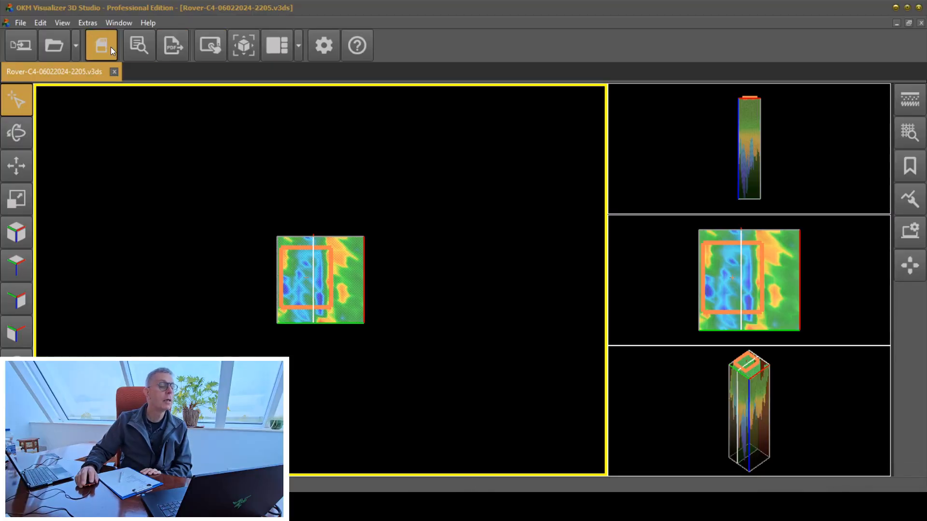
mouse_move(168, 23)
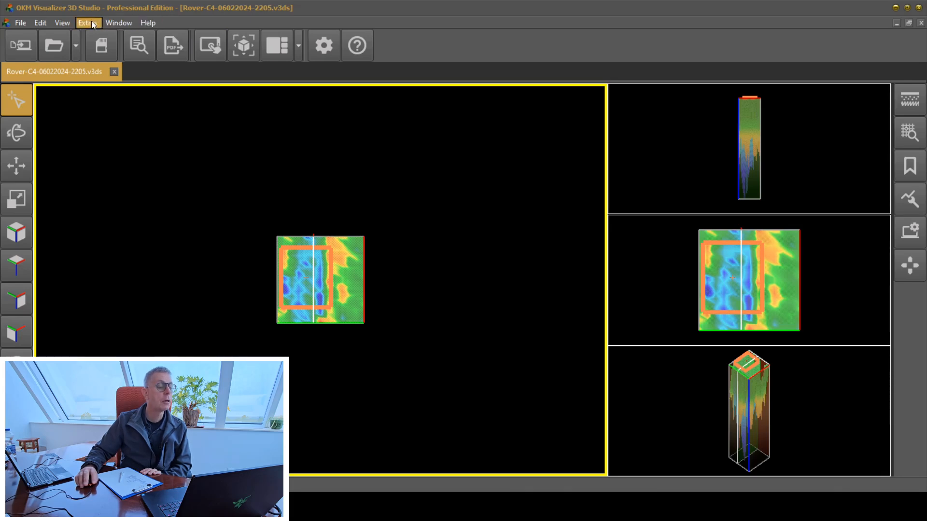
Step: Open the Extras menu in the menu bar
left_click(87, 22)
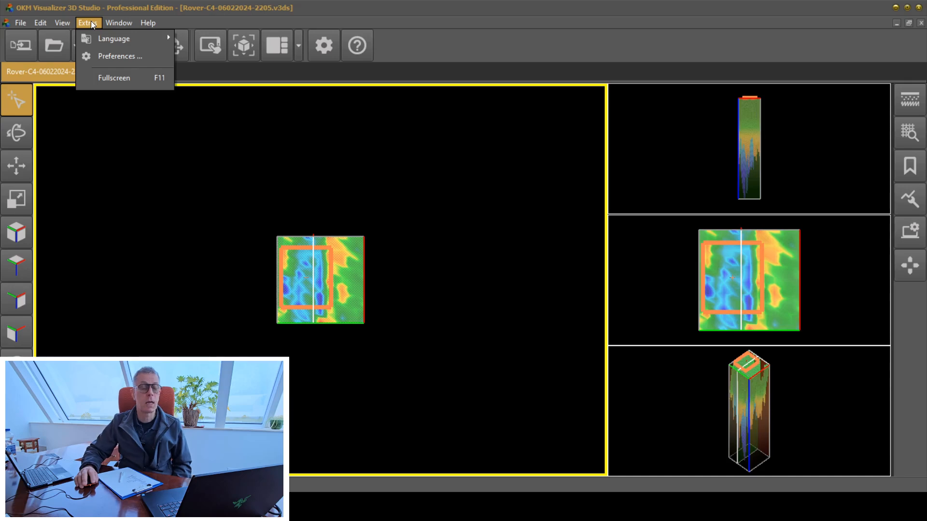
mouse_move(121, 56)
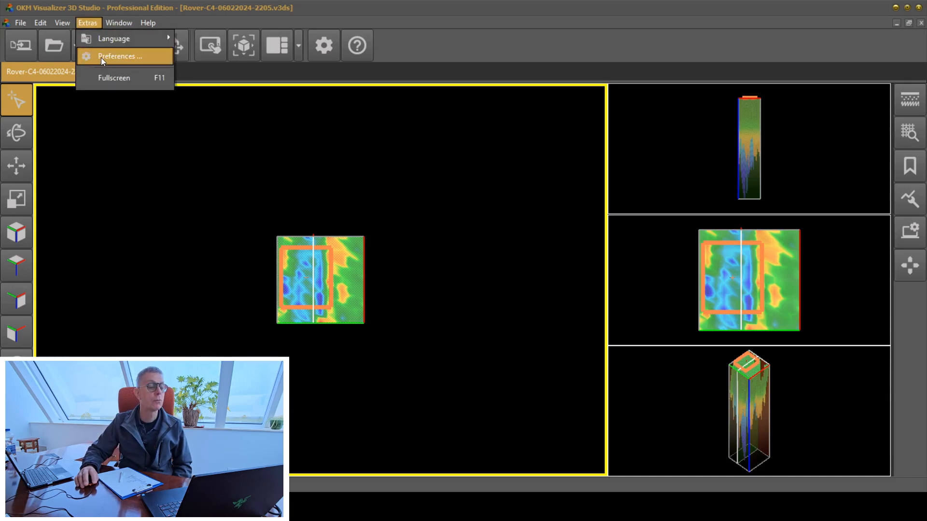
Step: Open Extras > Preferences on the General tab
left_click(119, 55)
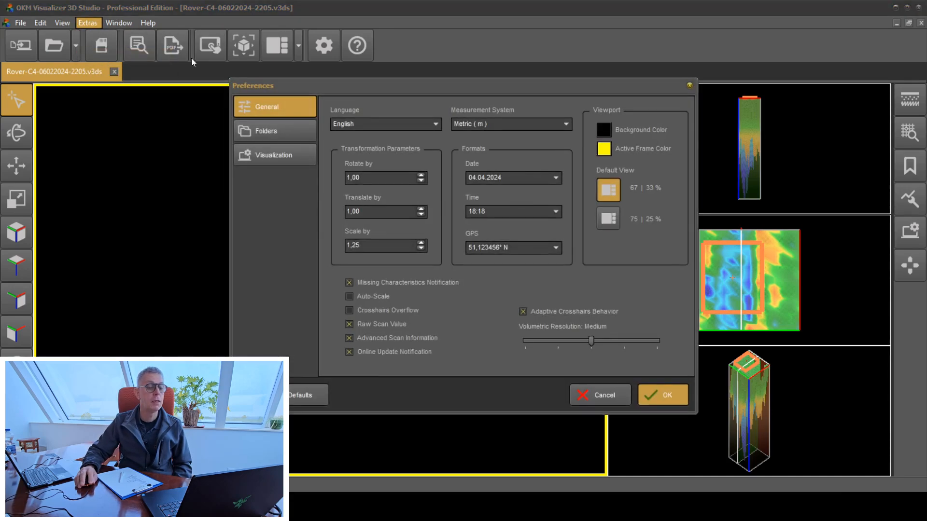
mouse_move(341, 67)
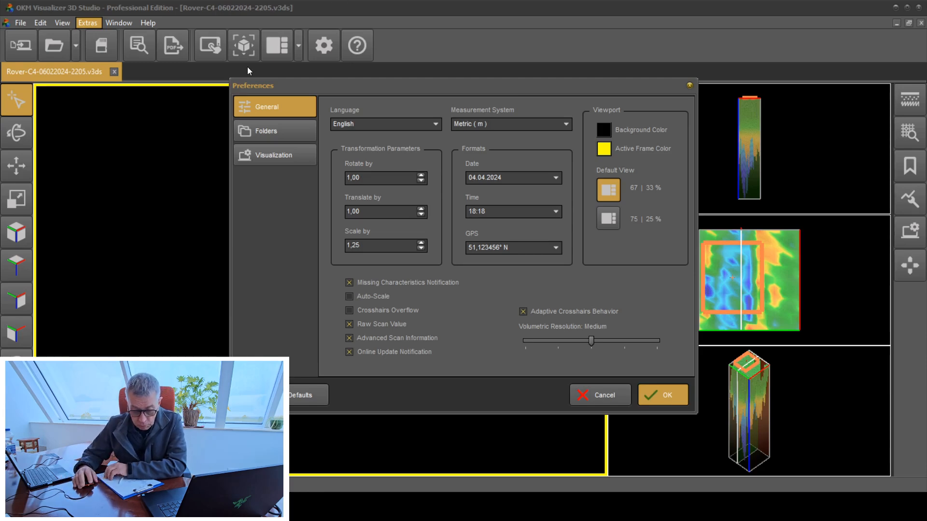
mouse_move(185, 81)
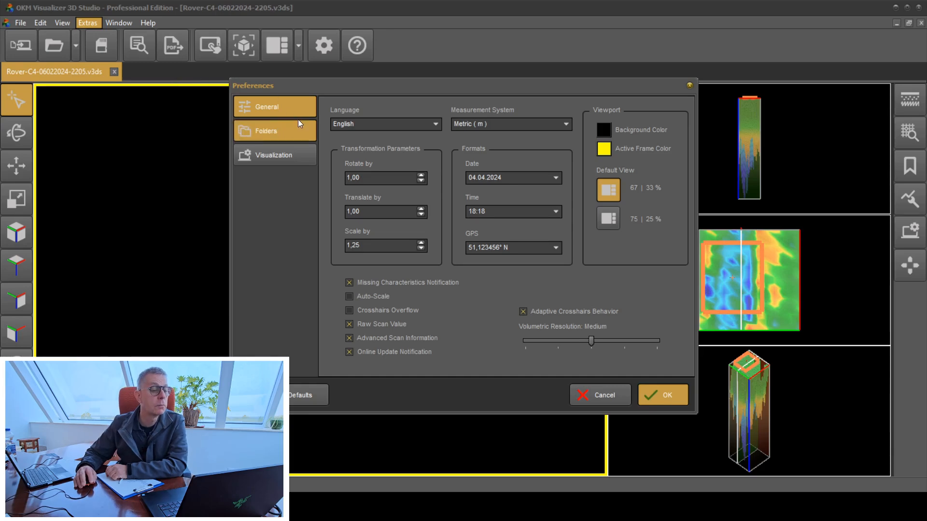
mouse_move(400, 106)
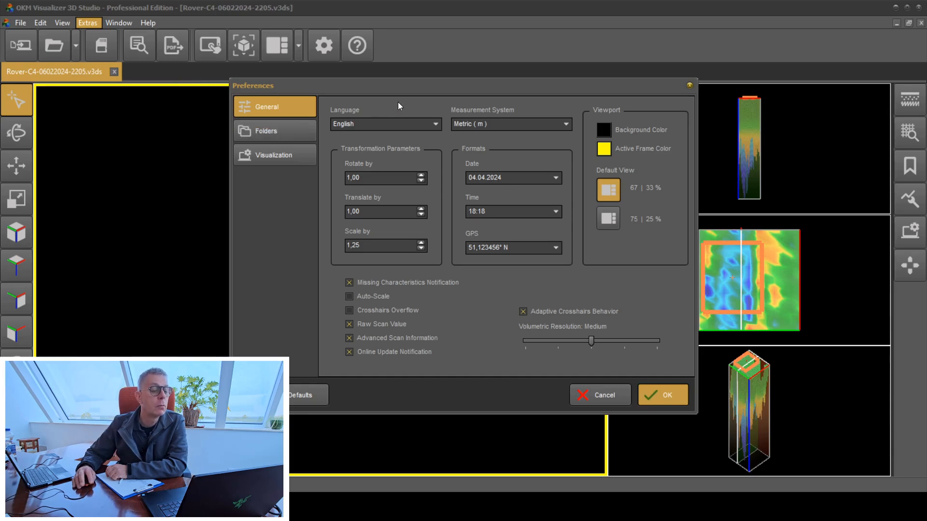
Step: Open the Language dropdown and scroll through languages from Arabic to Chinese, keeping English
left_click(434, 124)
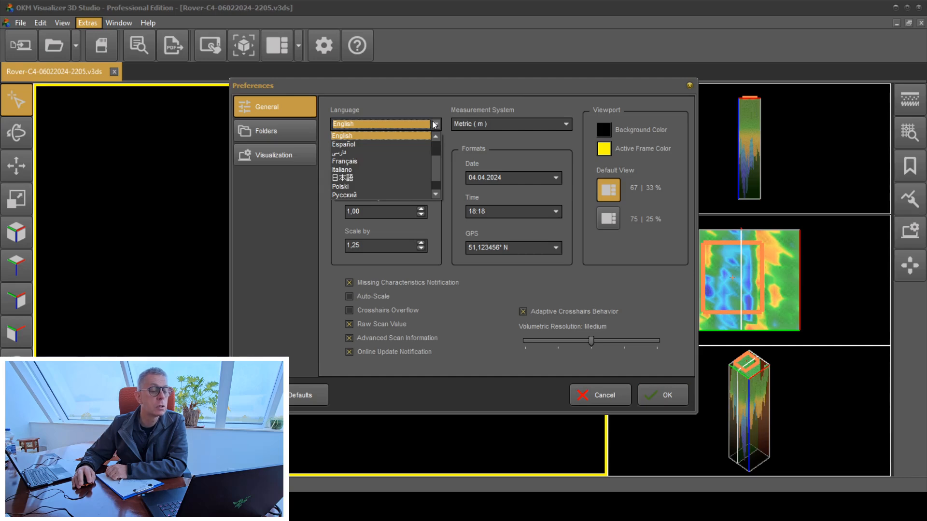
mouse_move(425, 124)
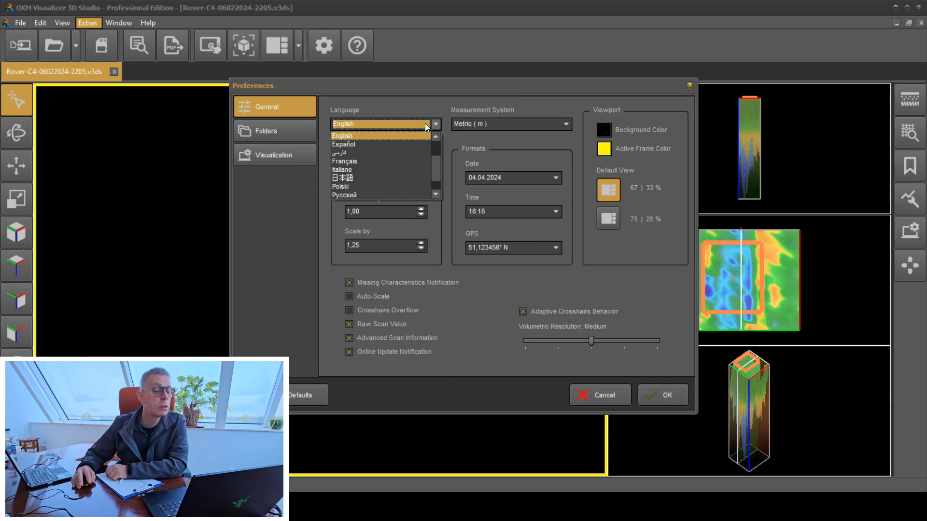
mouse_move(379, 171)
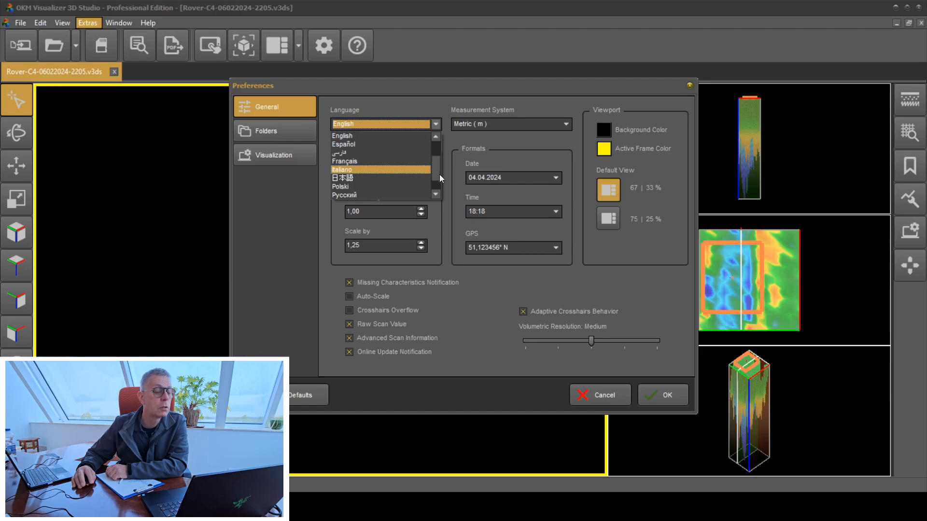
scroll("down", 3)
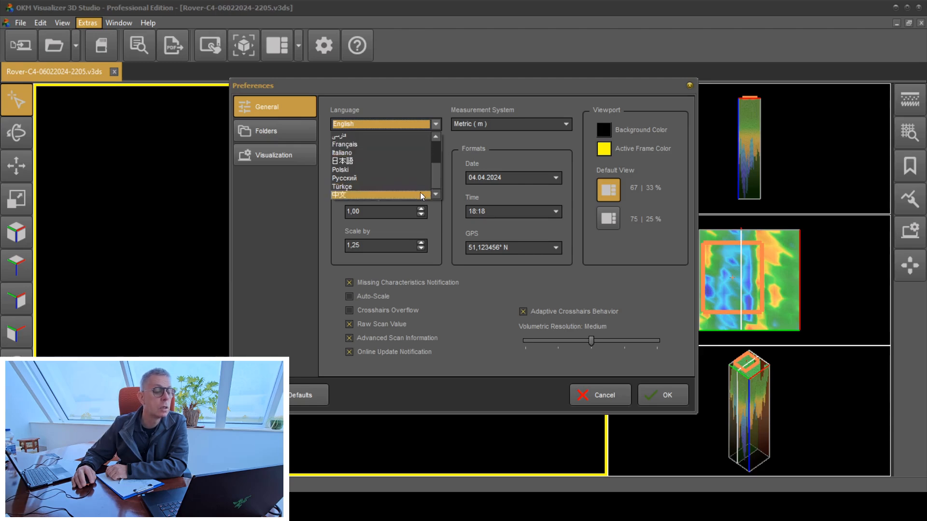
mouse_move(414, 161)
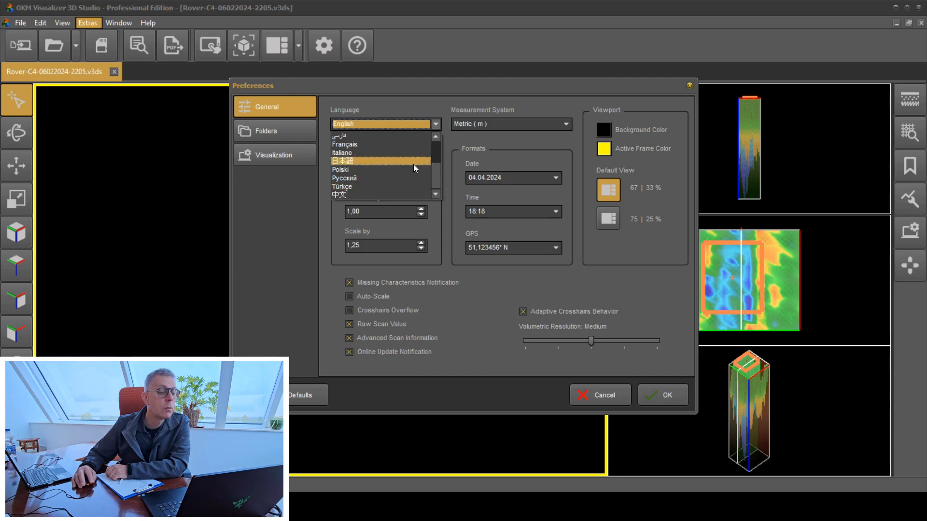
mouse_move(413, 171)
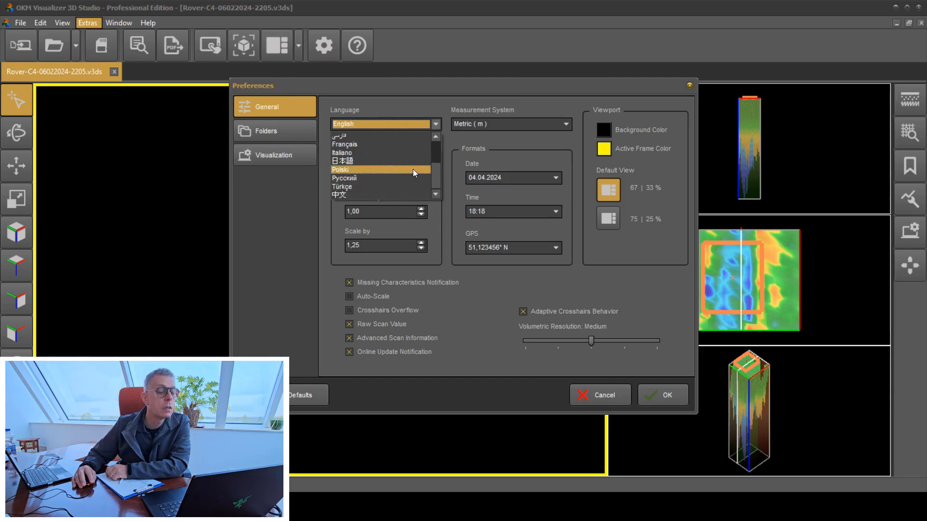
mouse_move(415, 195)
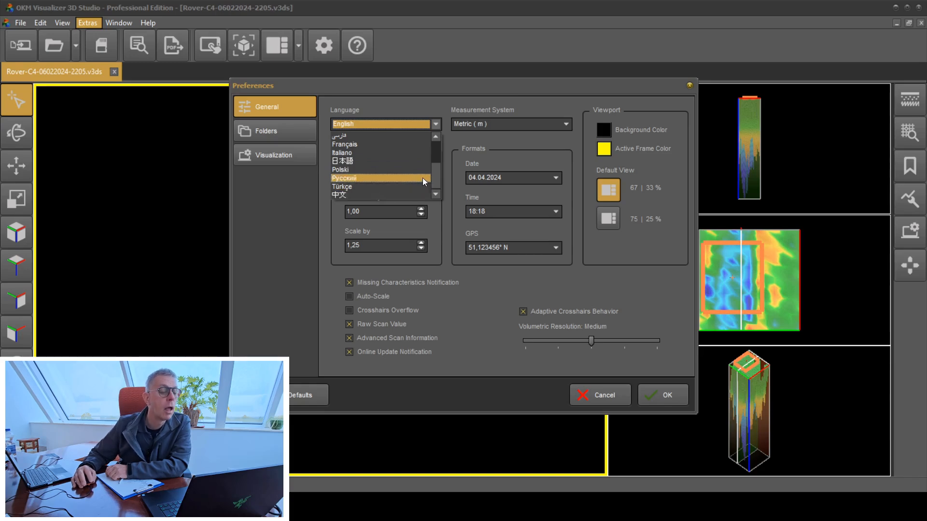
mouse_move(423, 161)
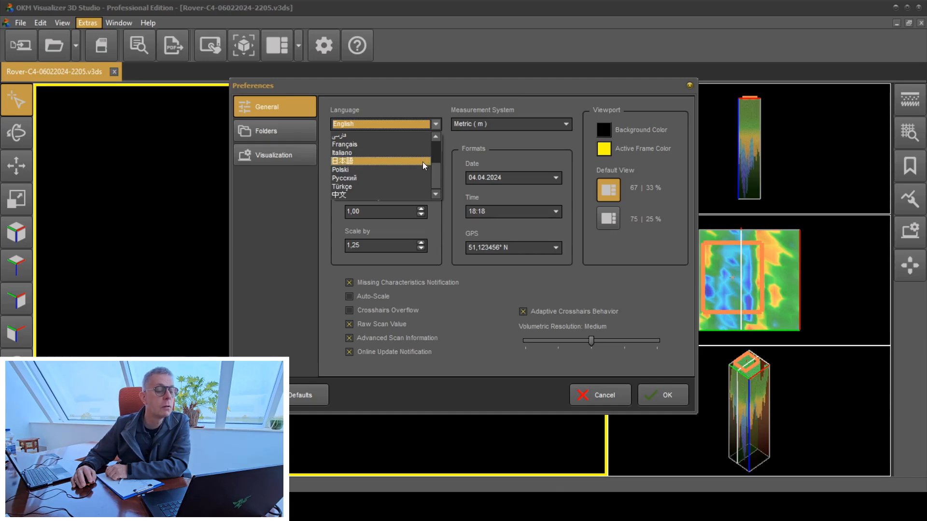
mouse_move(419, 168)
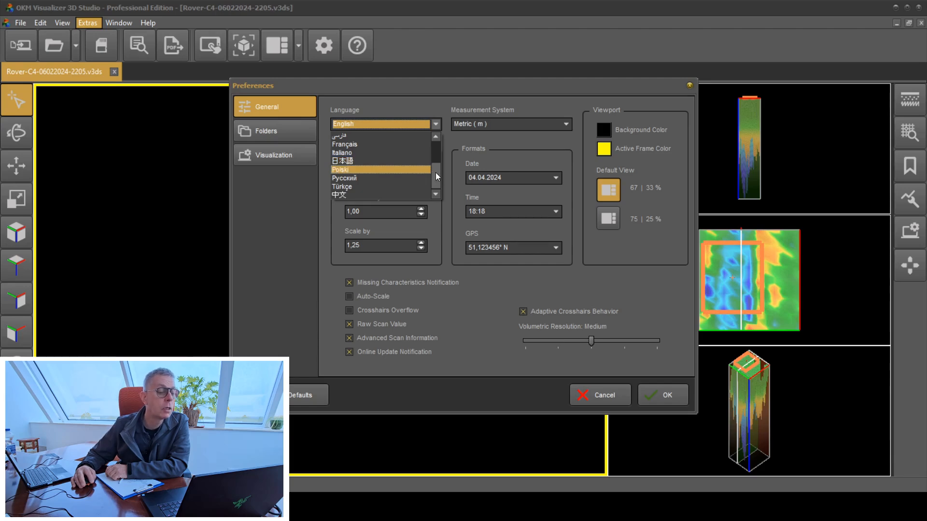
scroll("up", 3)
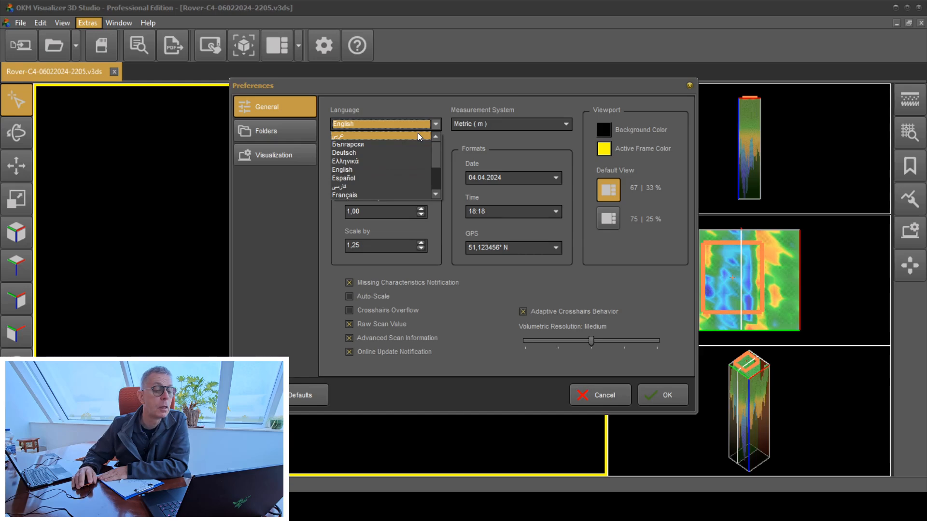
mouse_move(526, 131)
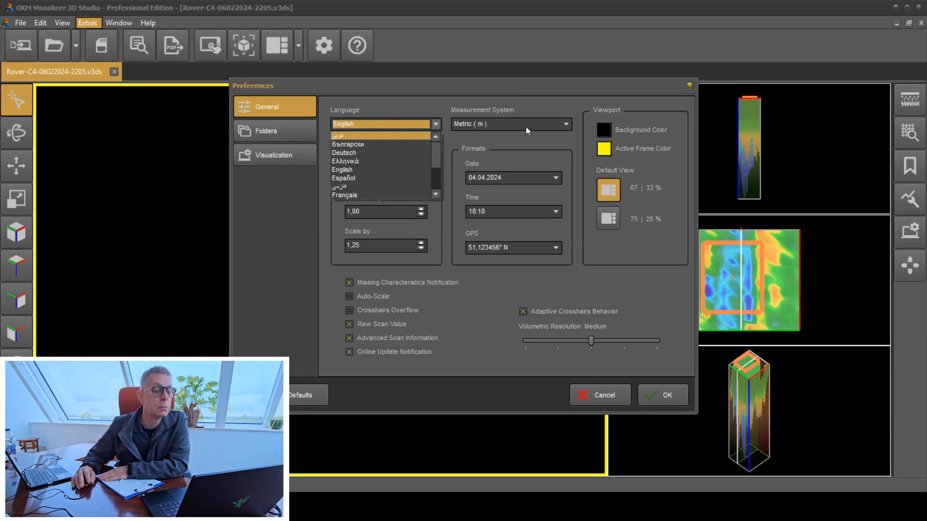
Step: Review the Measurement System choices and keep Metric (m) selected
left_click(564, 124)
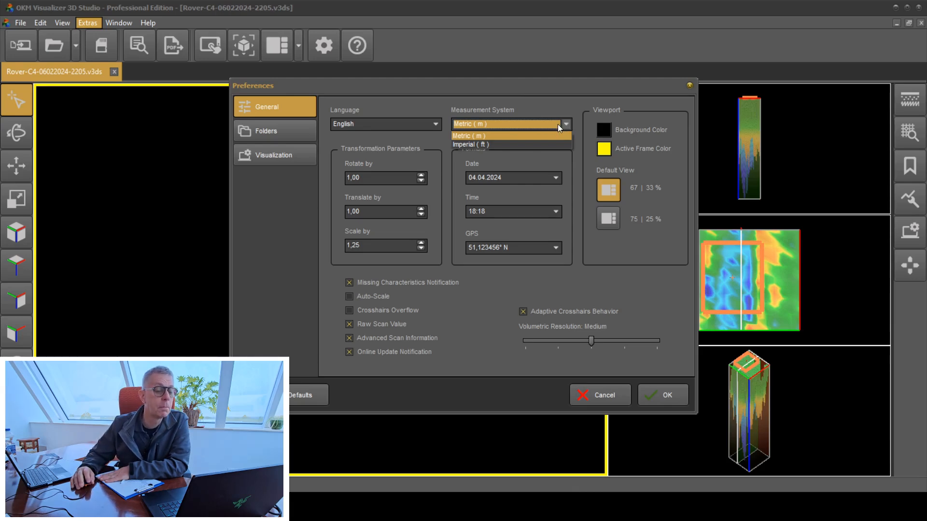
left_click(468, 135)
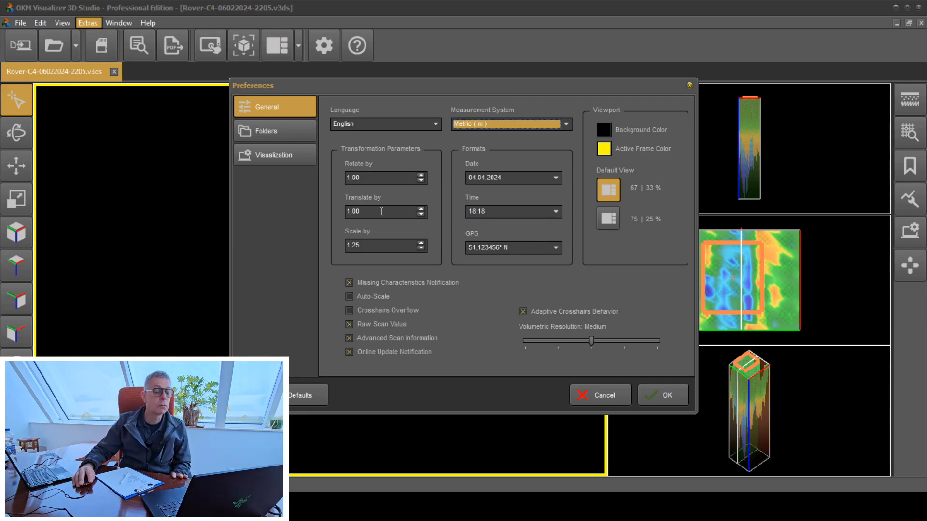
Step: Raise the Scale by step with the spin arrows and apply the preferences
left_click(421, 243)
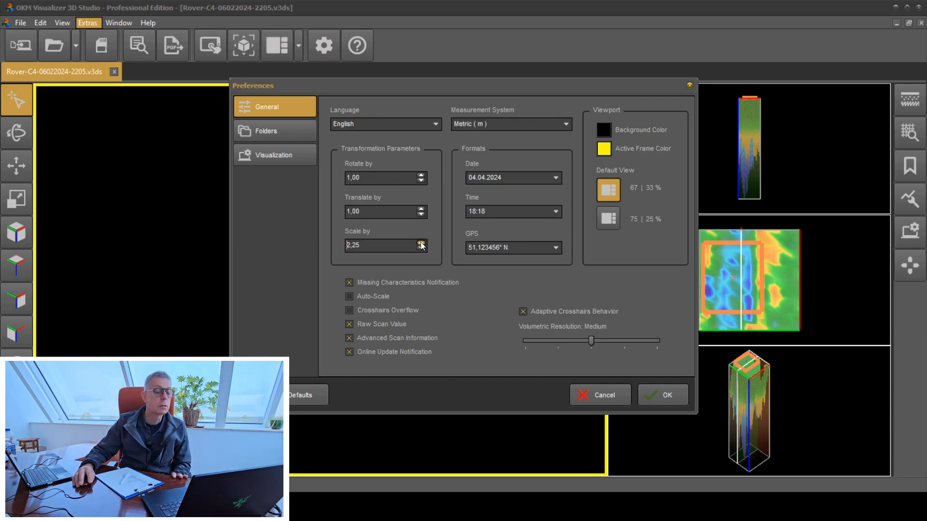
left_click(421, 242)
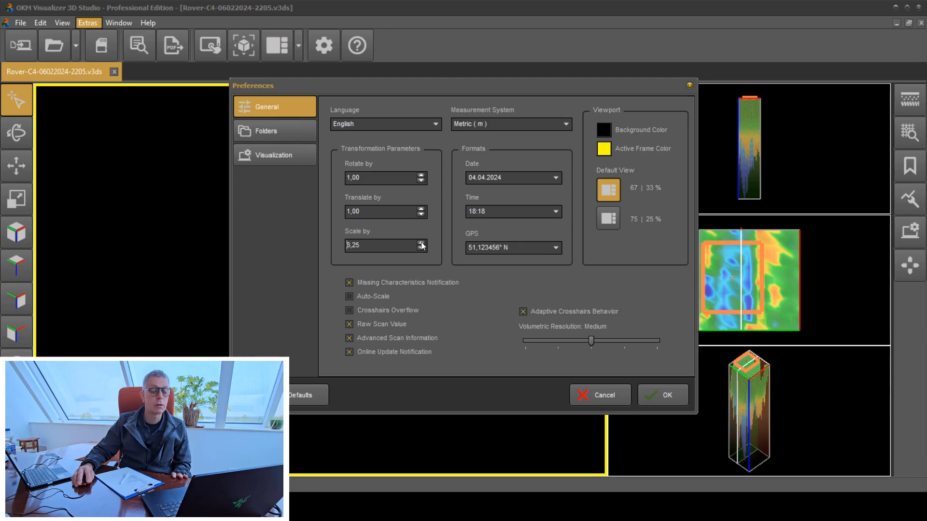
left_click(662, 395)
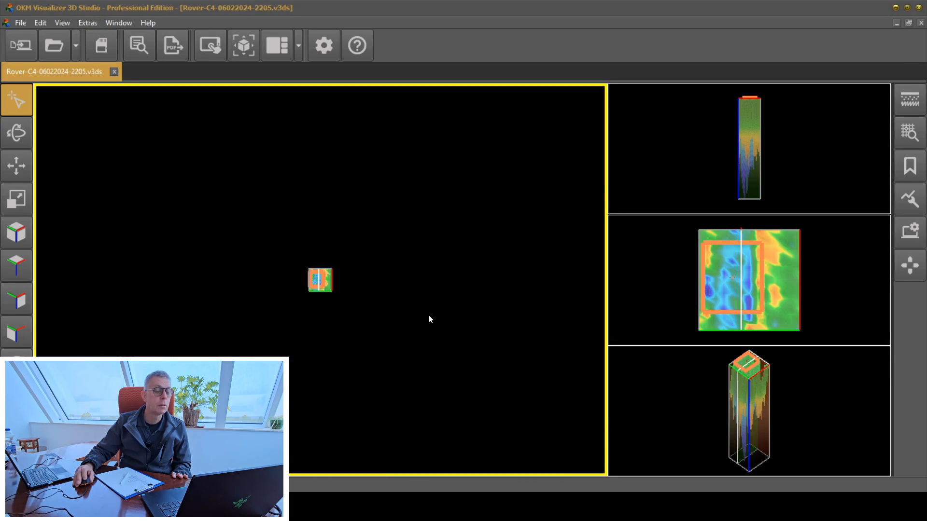
mouse_move(428, 321)
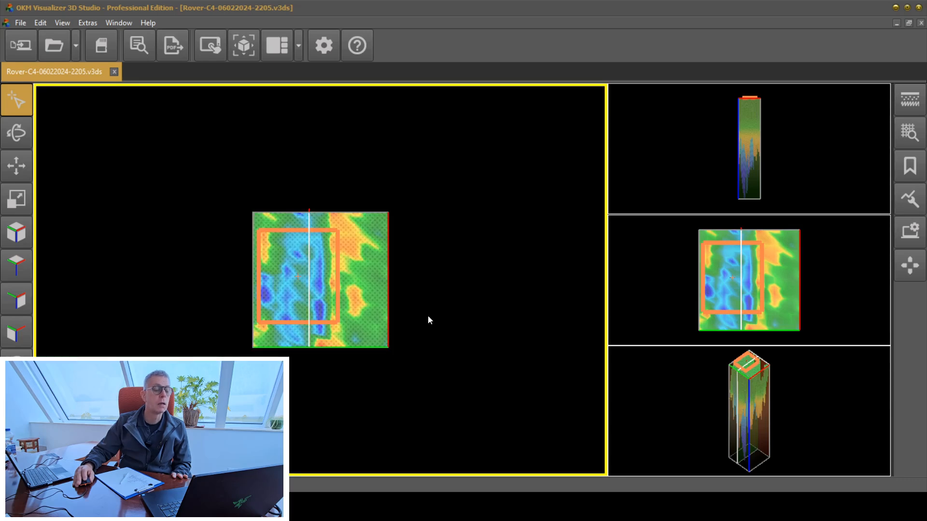
mouse_move(414, 306)
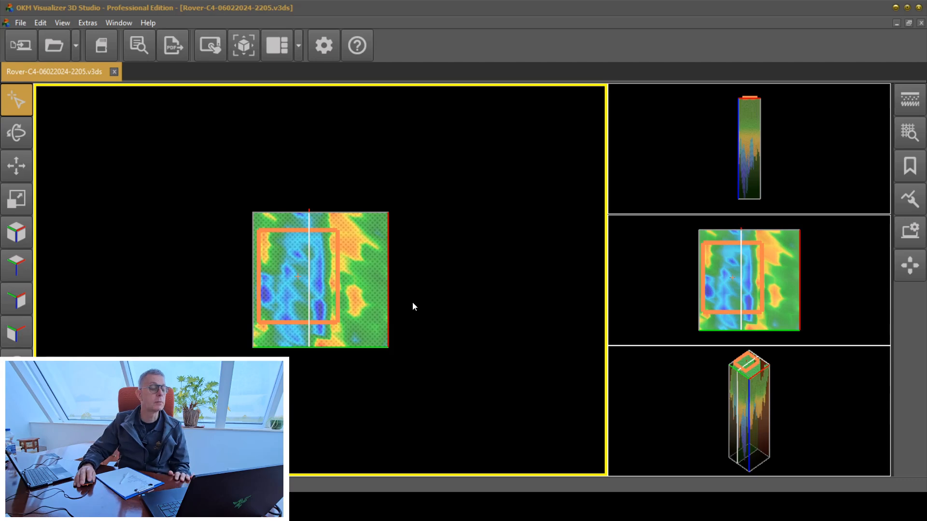
left_click(87, 23)
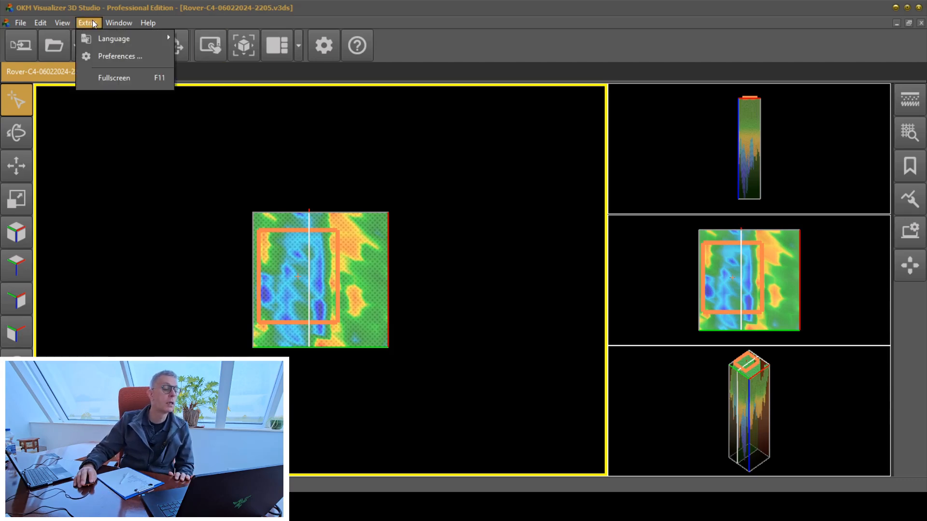
Step: Reopen Preferences, reduce Scale by to 1,25, and confirm with OK
left_click(121, 56)
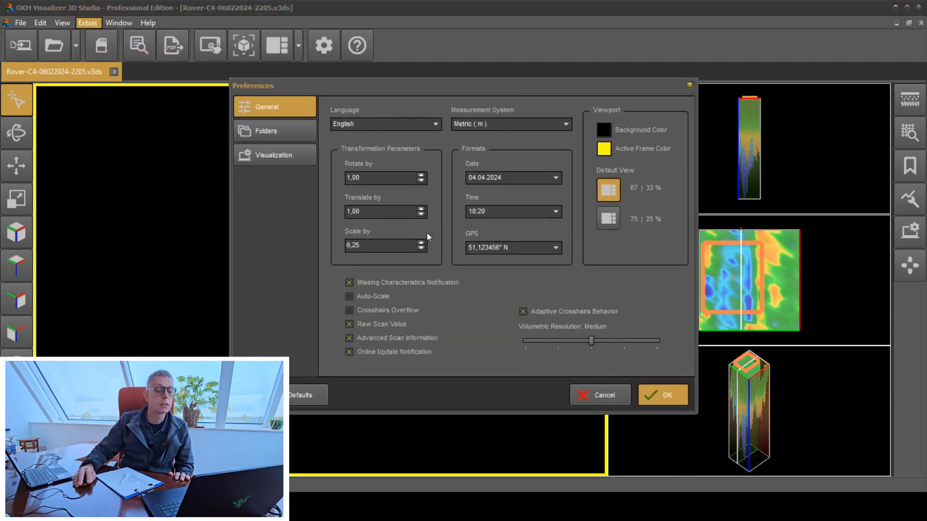
left_click(421, 248)
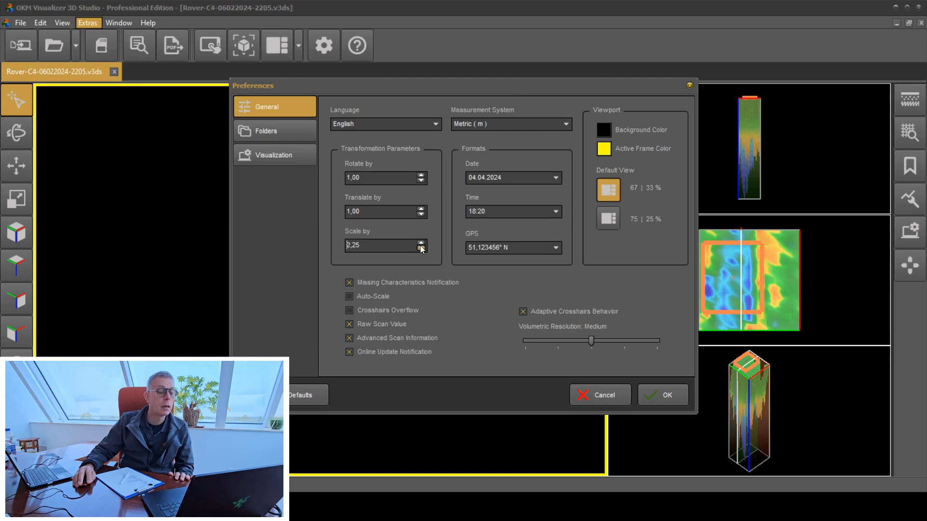
left_click(421, 249)
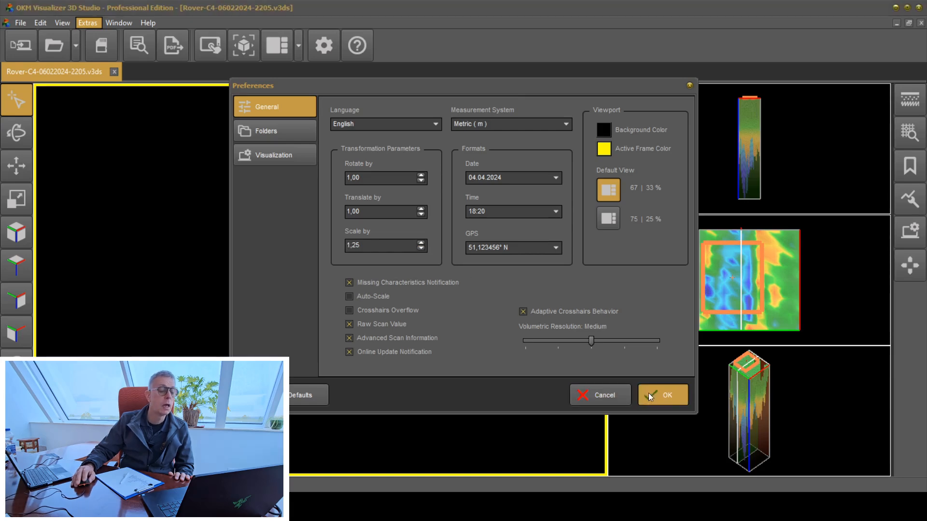
left_click(663, 395)
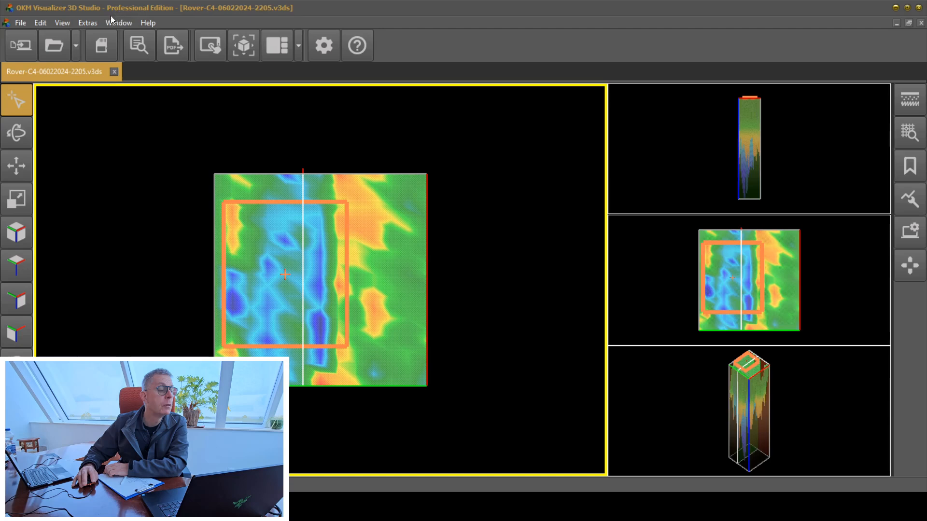
Step: Reopen Preferences and keep the 18:20 time format and 51,123456° N GPS format
left_click(87, 22)
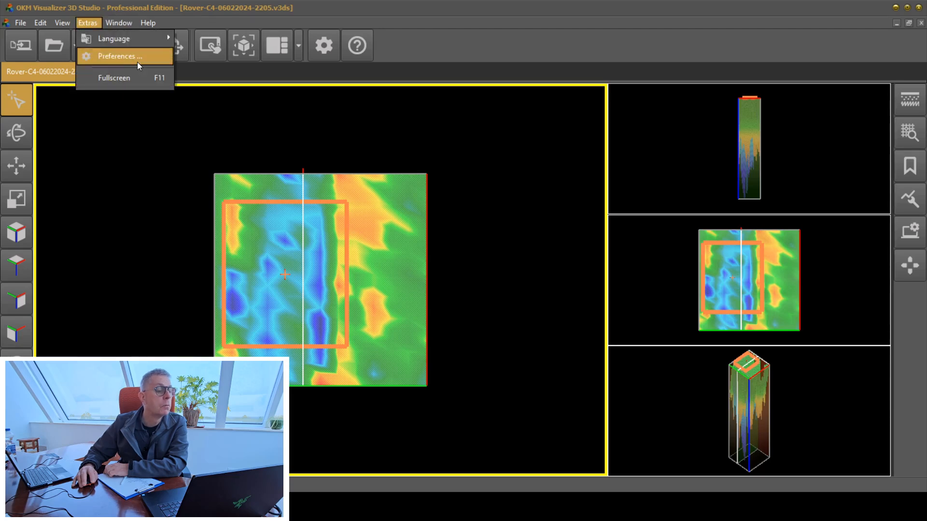
left_click(119, 56)
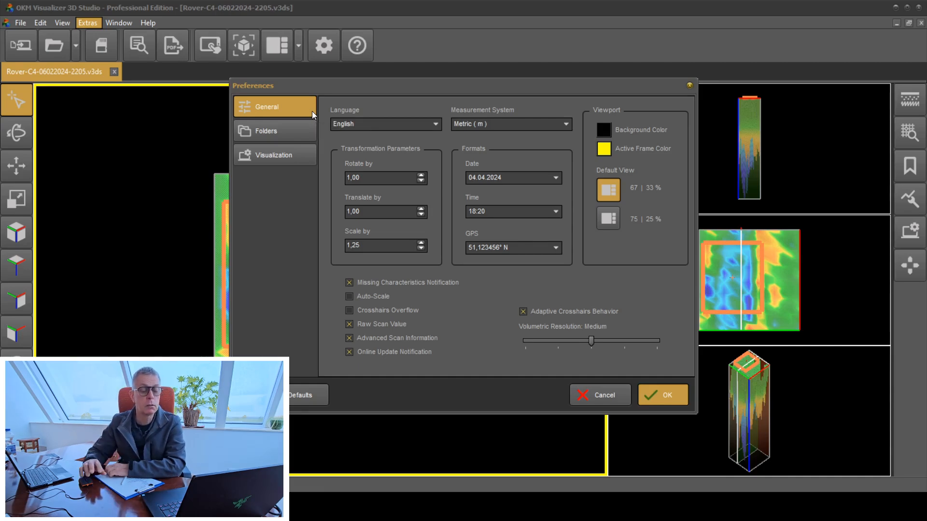
mouse_move(272, 131)
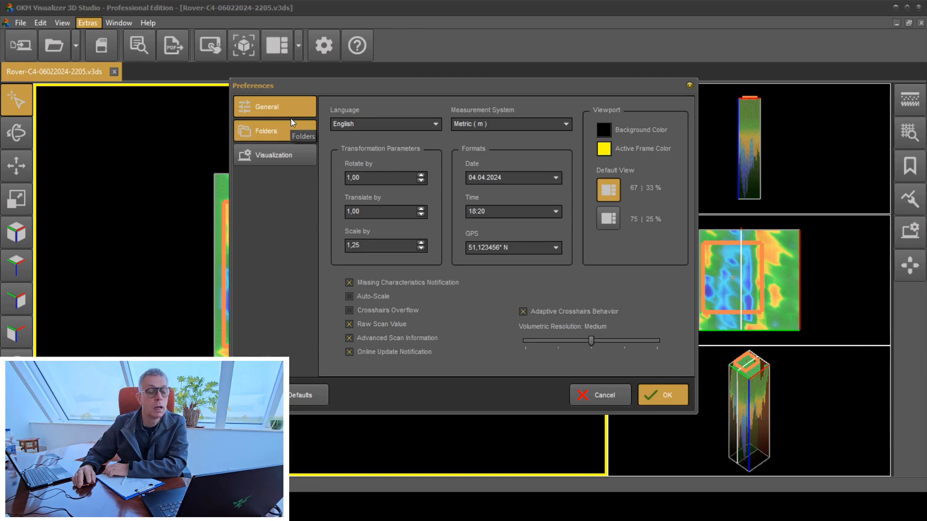
left_click(555, 211)
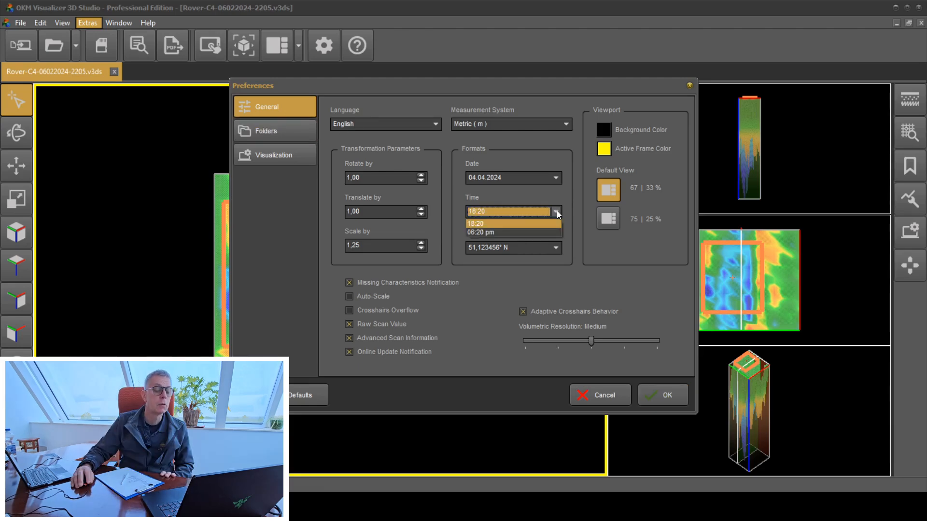
mouse_move(503, 233)
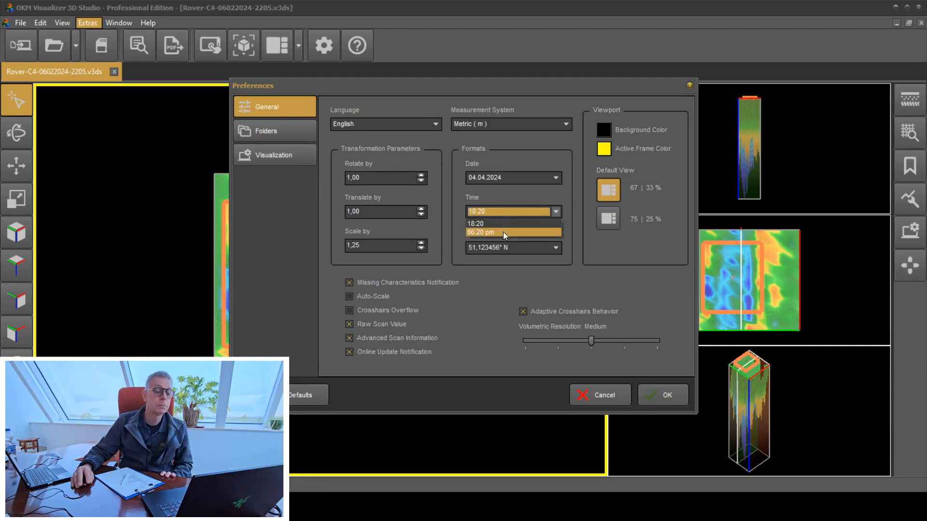
left_click(476, 223)
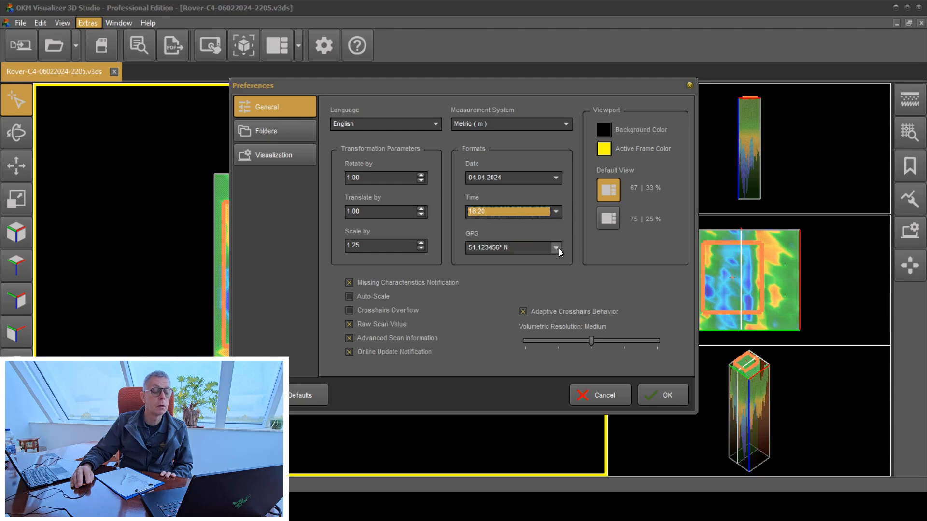
left_click(554, 248)
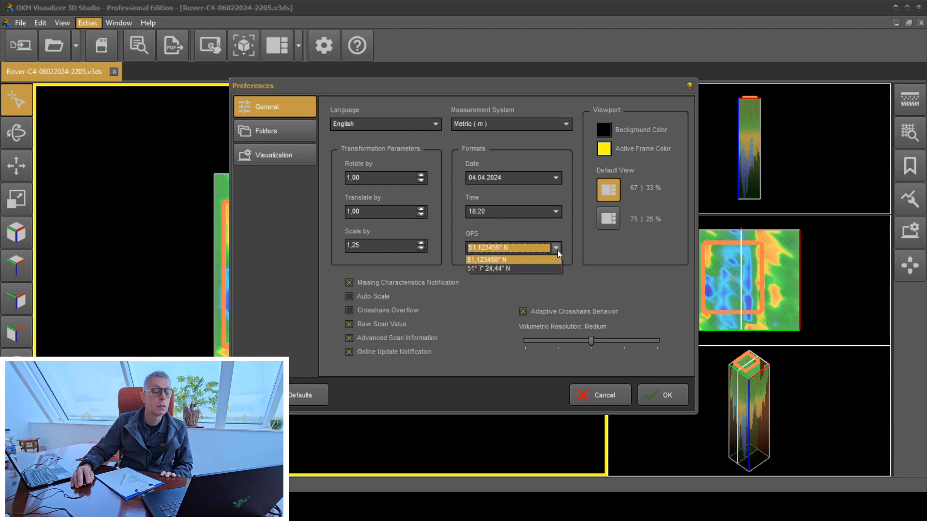
mouse_move(514, 269)
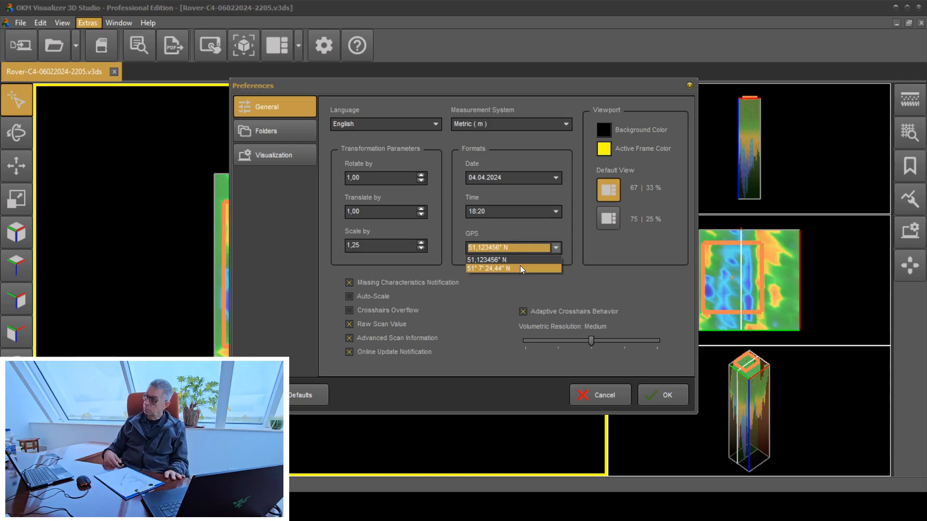
mouse_move(485, 260)
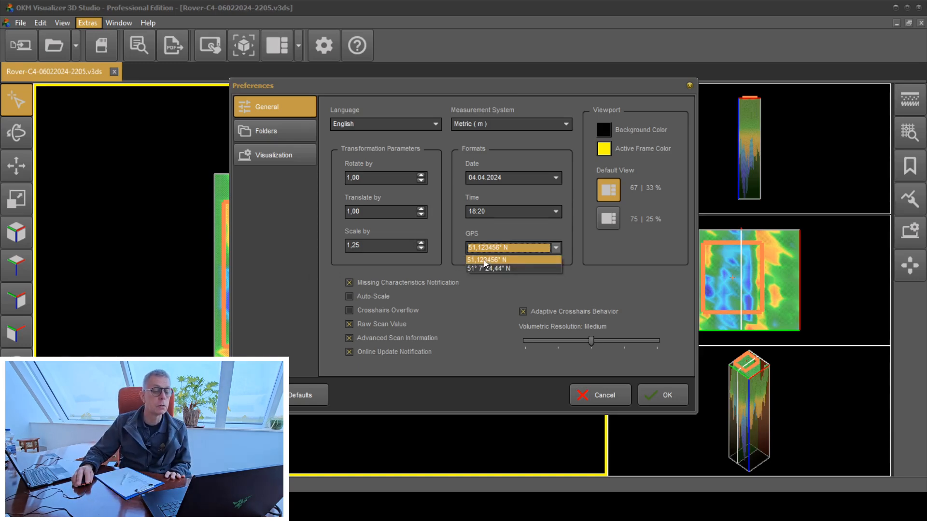
left_click(485, 260)
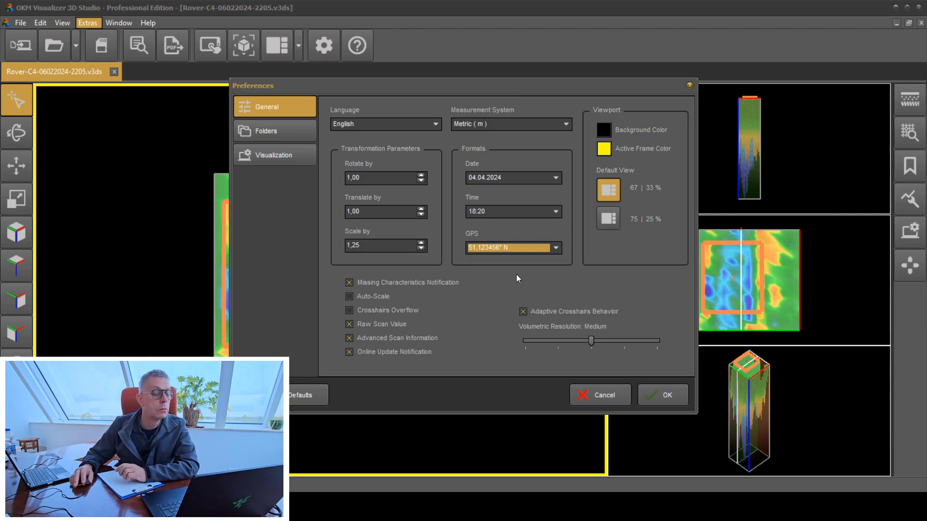
mouse_move(416, 283)
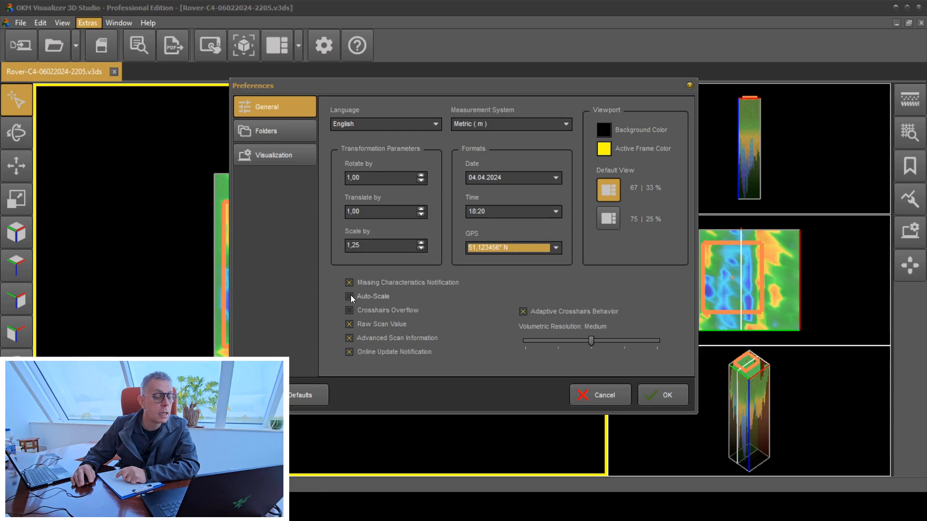
left_click(349, 296)
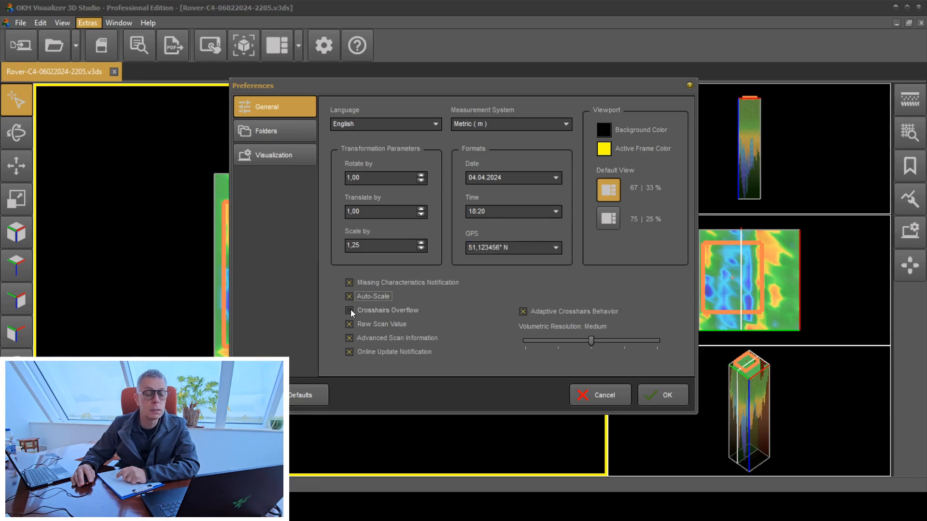
left_click(348, 310)
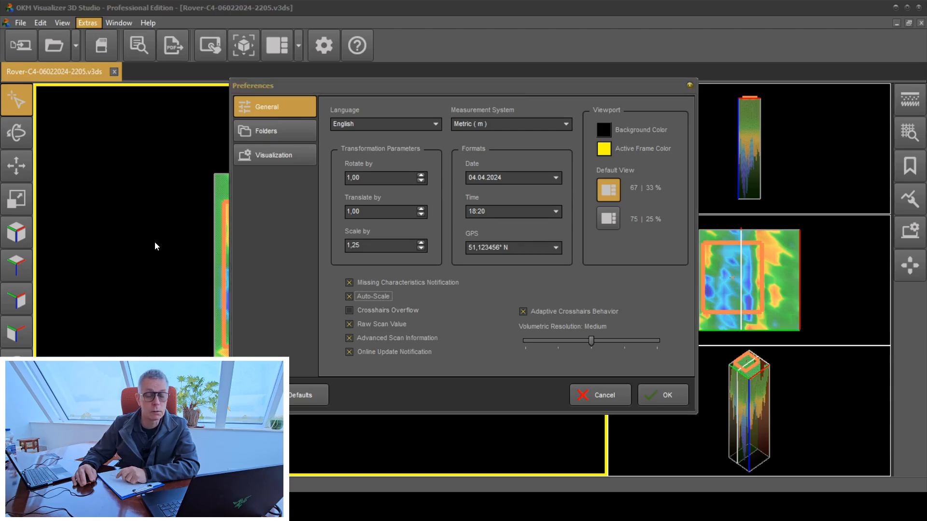
mouse_move(145, 231)
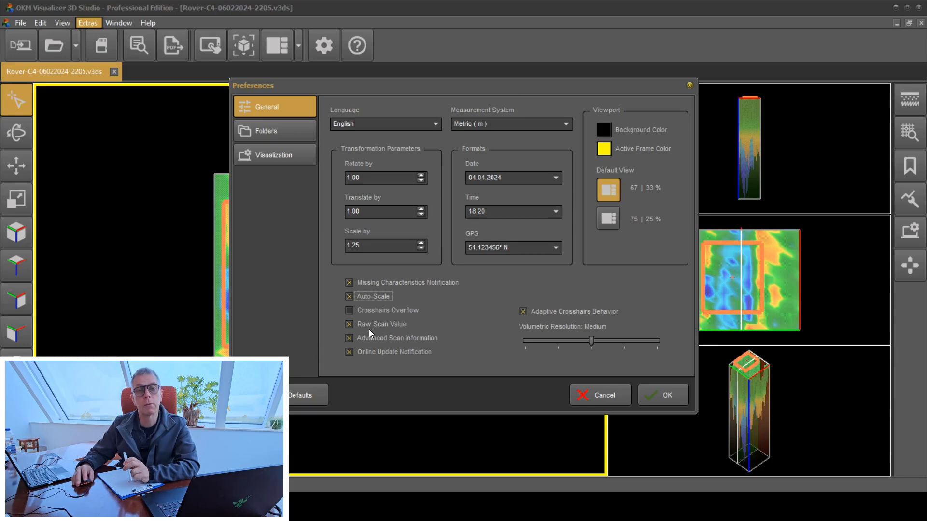
mouse_move(374, 328)
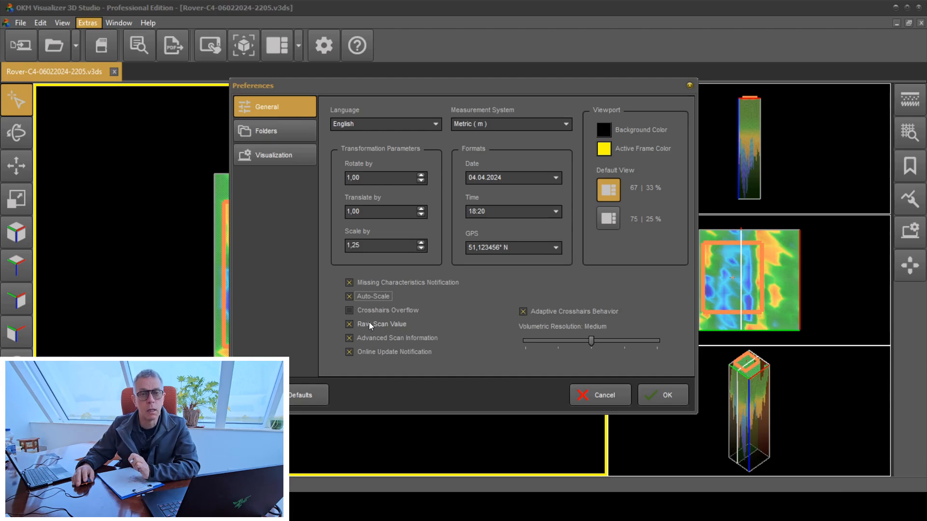
mouse_move(374, 323)
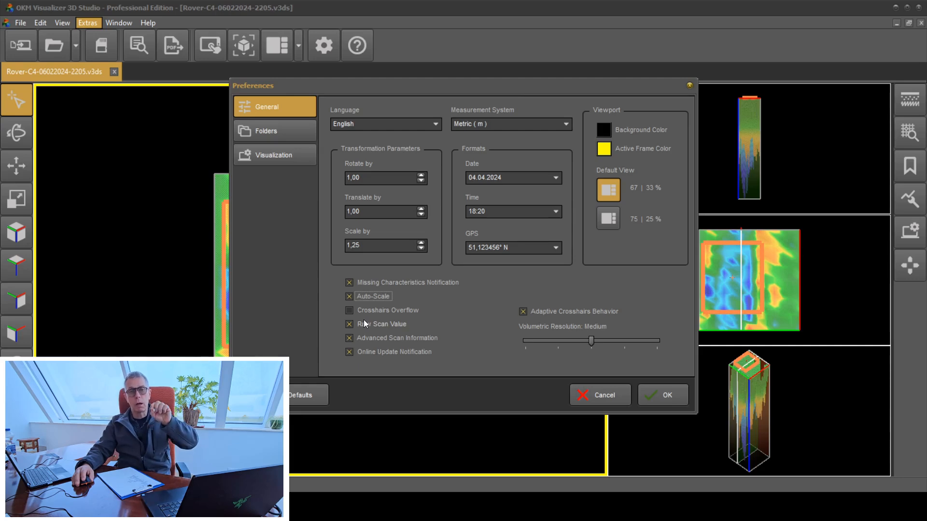
mouse_move(357, 322)
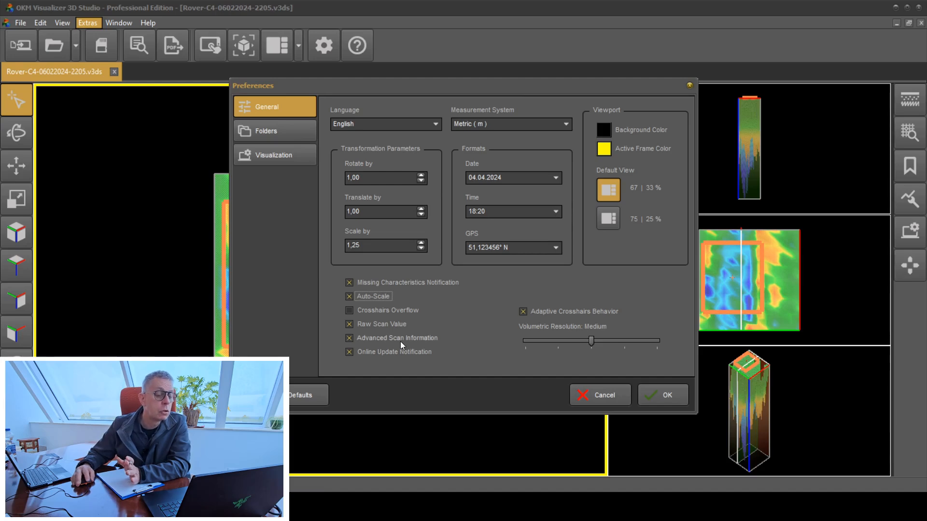
mouse_move(424, 364)
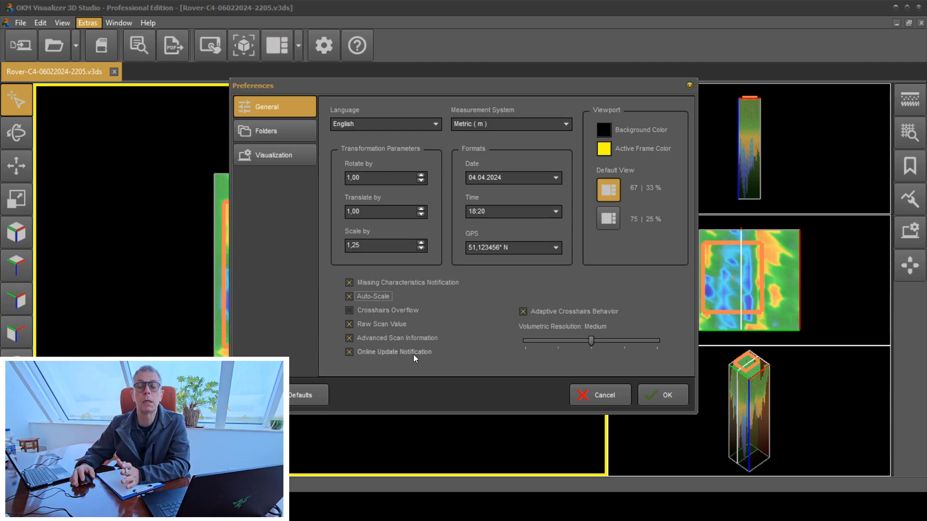
mouse_move(400, 353)
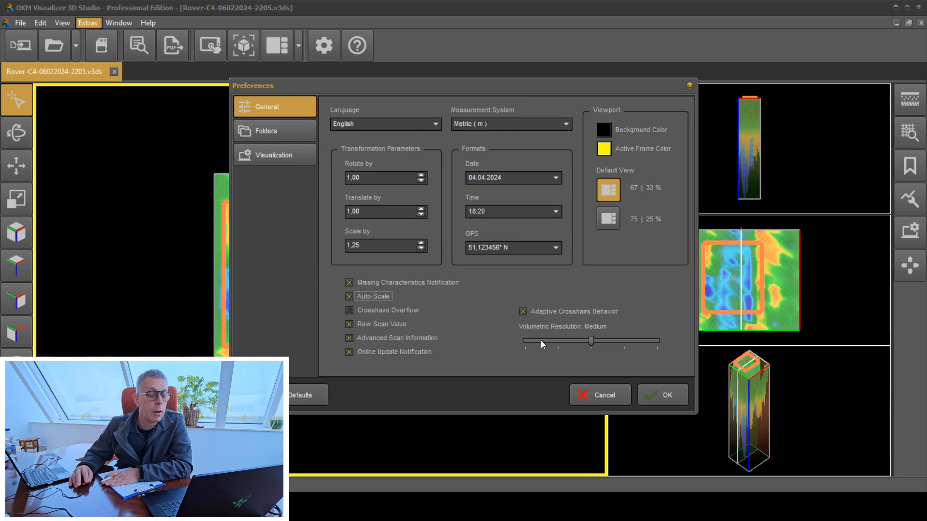
mouse_move(595, 357)
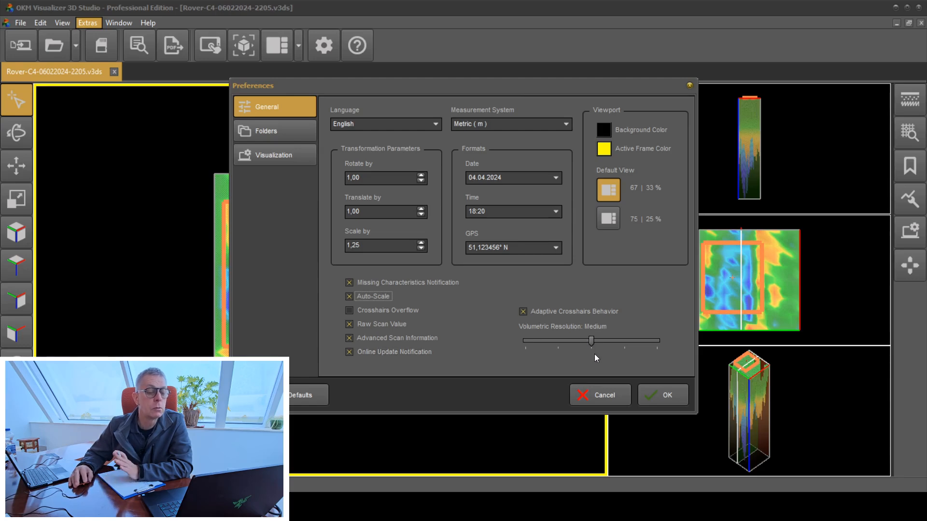
mouse_move(611, 116)
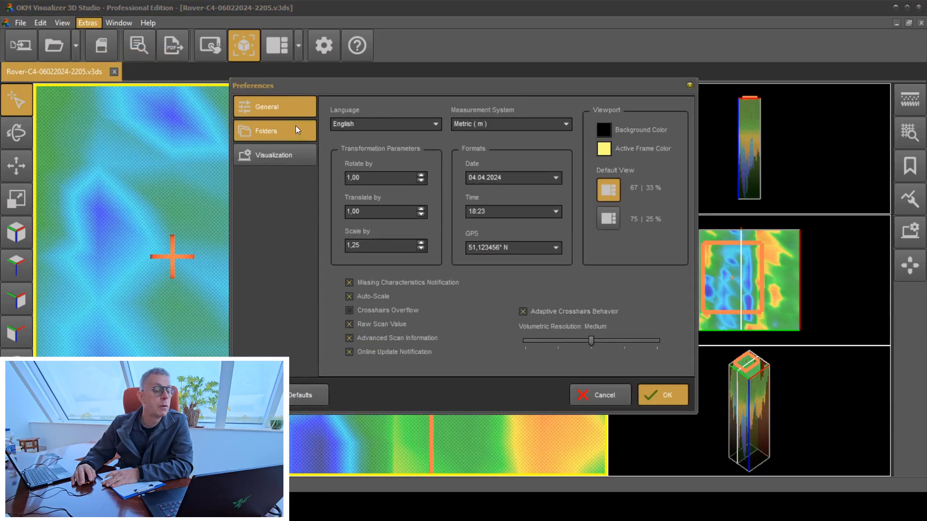
Step: Switch Preferences to the Folders tab listing open, save, import and export paths
left_click(266, 131)
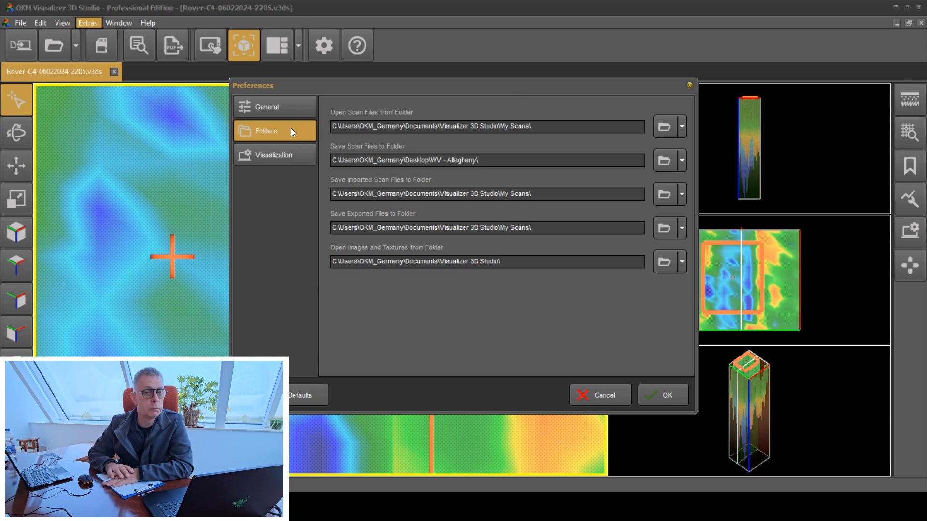
mouse_move(311, 139)
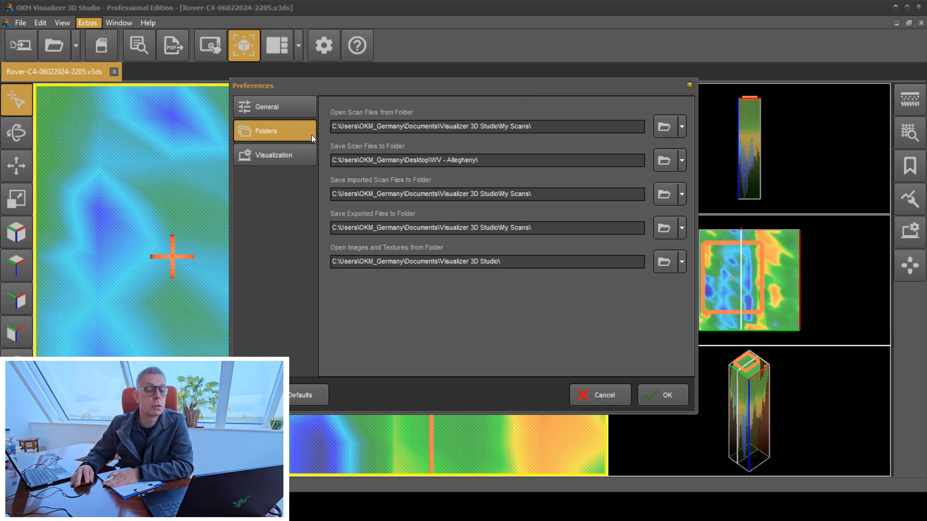
mouse_move(664, 160)
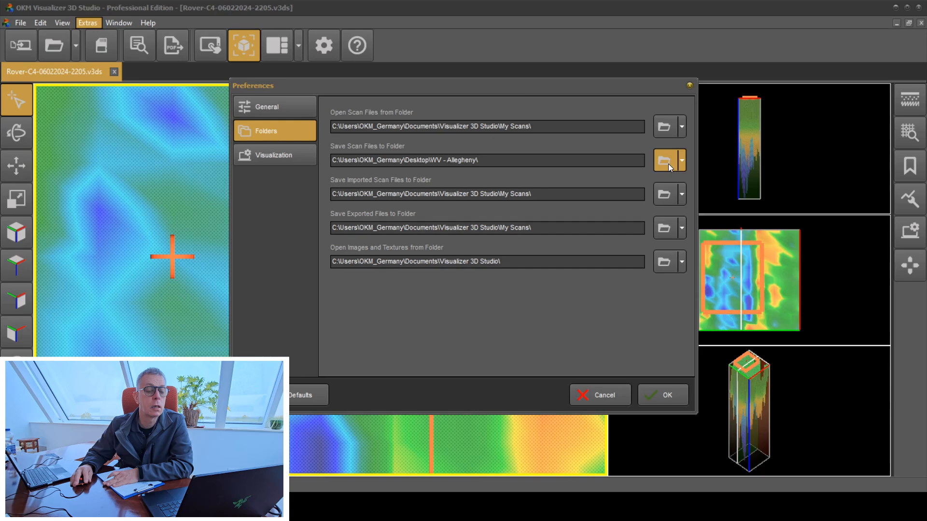
left_click(663, 161)
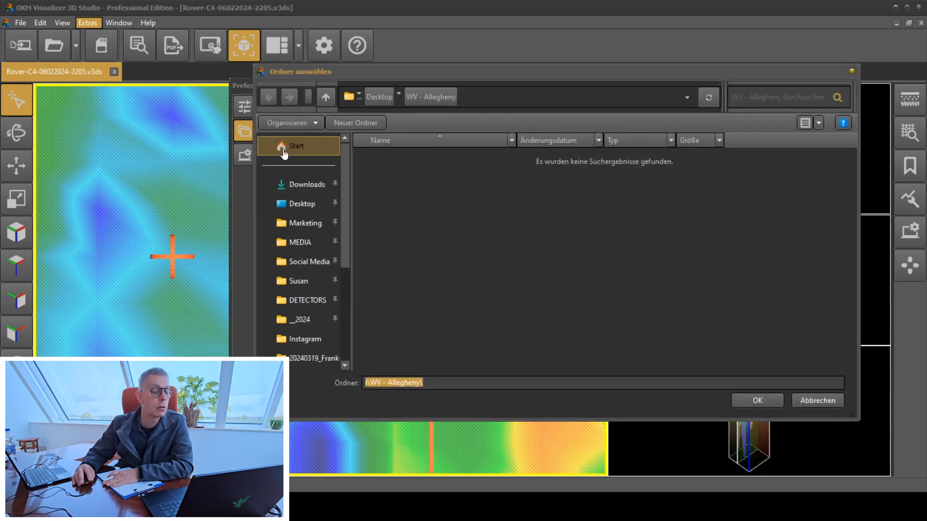
scroll("down", 3)
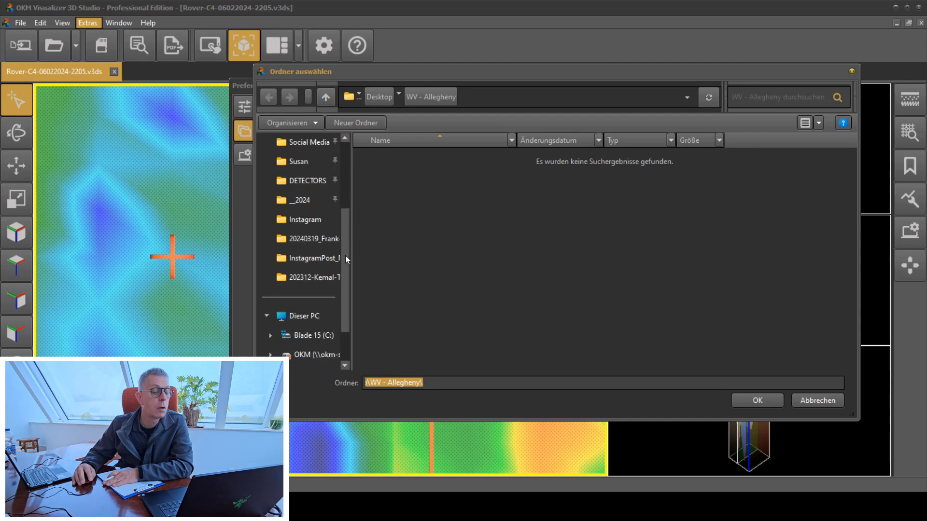
scroll("up", 3)
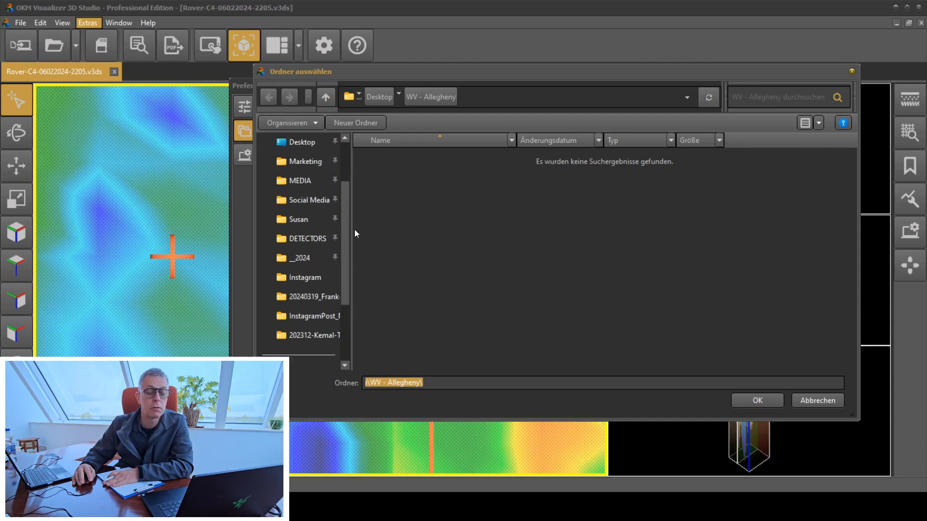
scroll("up", 3)
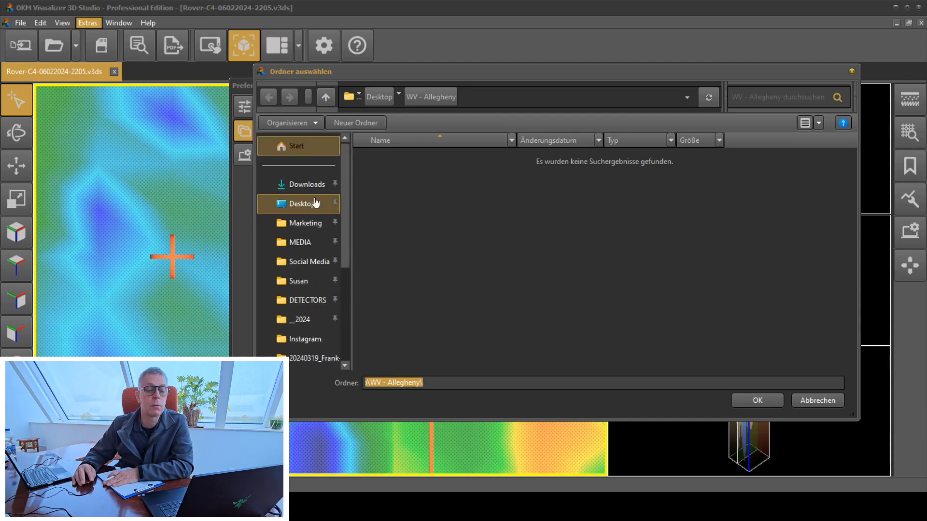
mouse_move(272, 171)
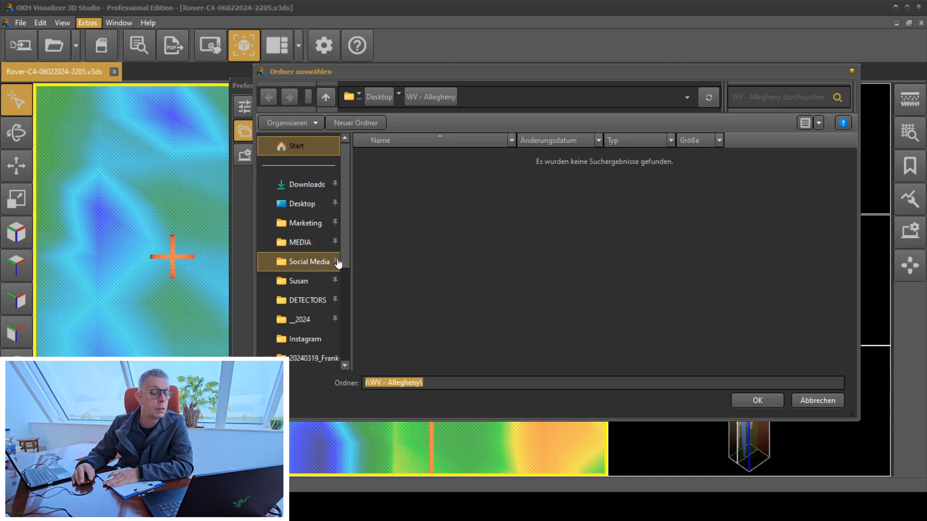
scroll("down", 3)
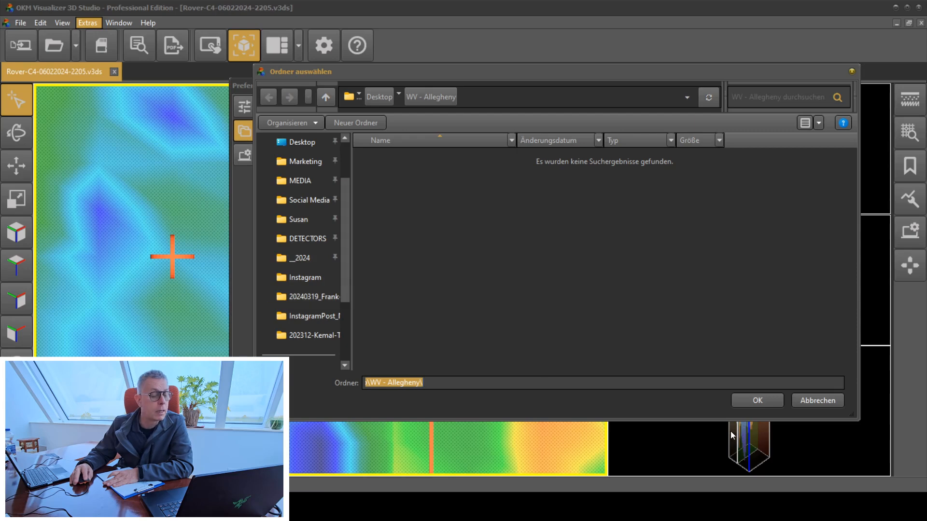
mouse_move(757, 415)
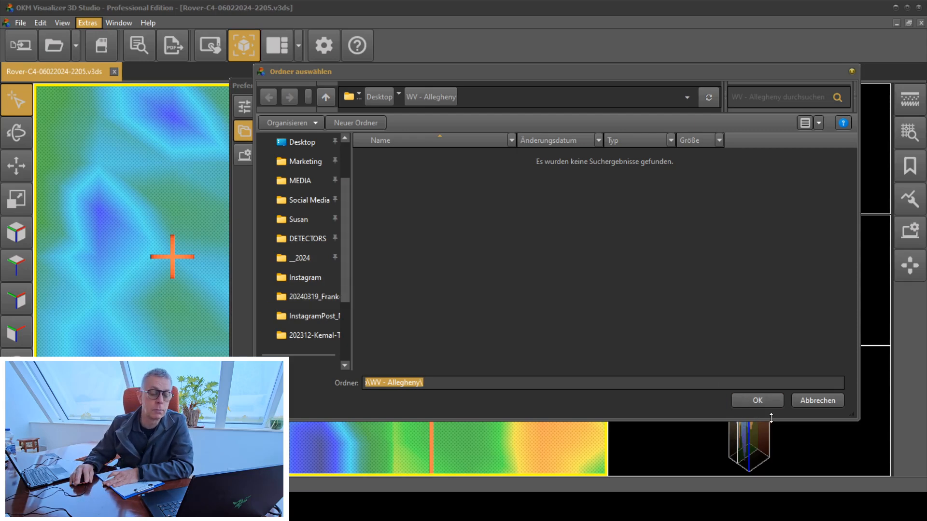
left_click(756, 400)
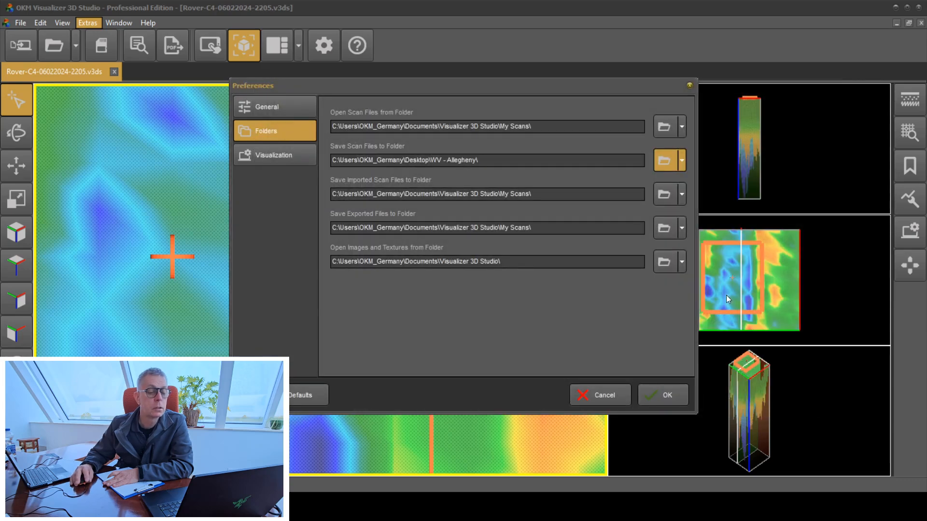
Step: Show shortcut folders such as Documents and My Scans for saving scan files
left_click(681, 160)
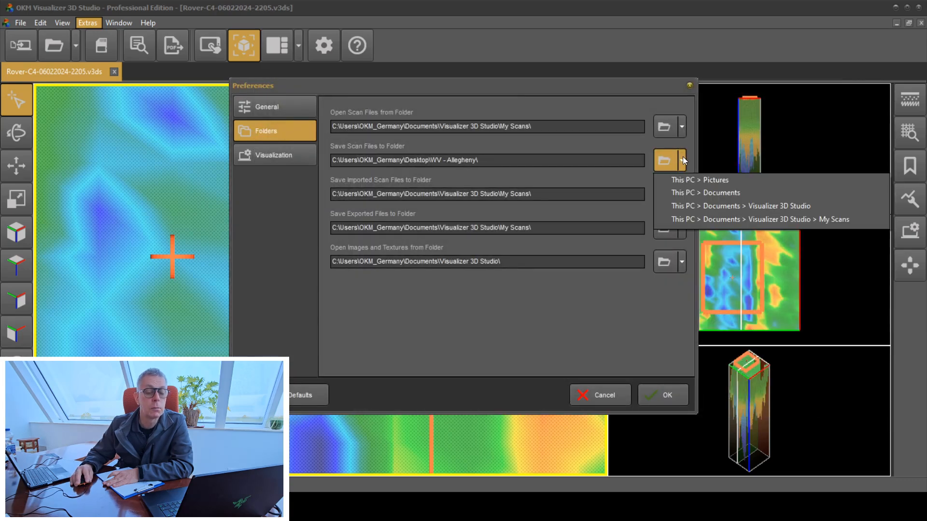
mouse_move(705, 192)
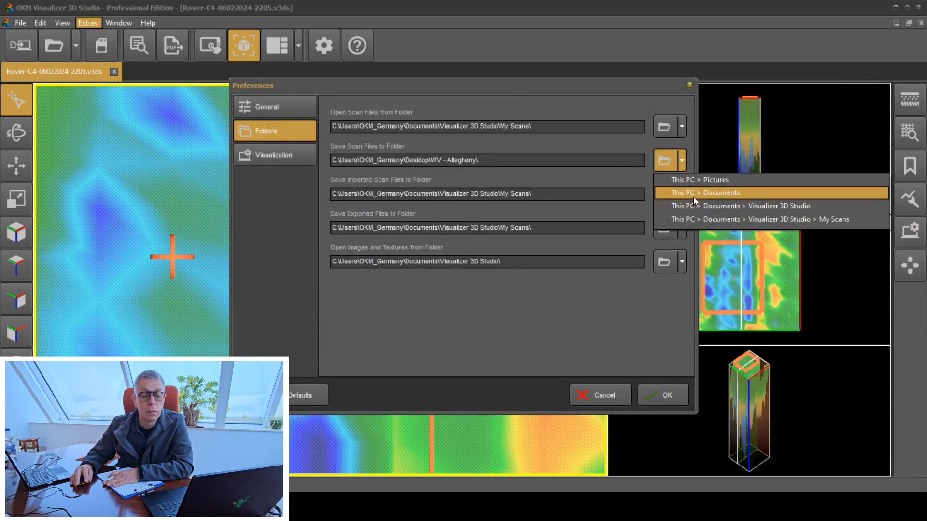